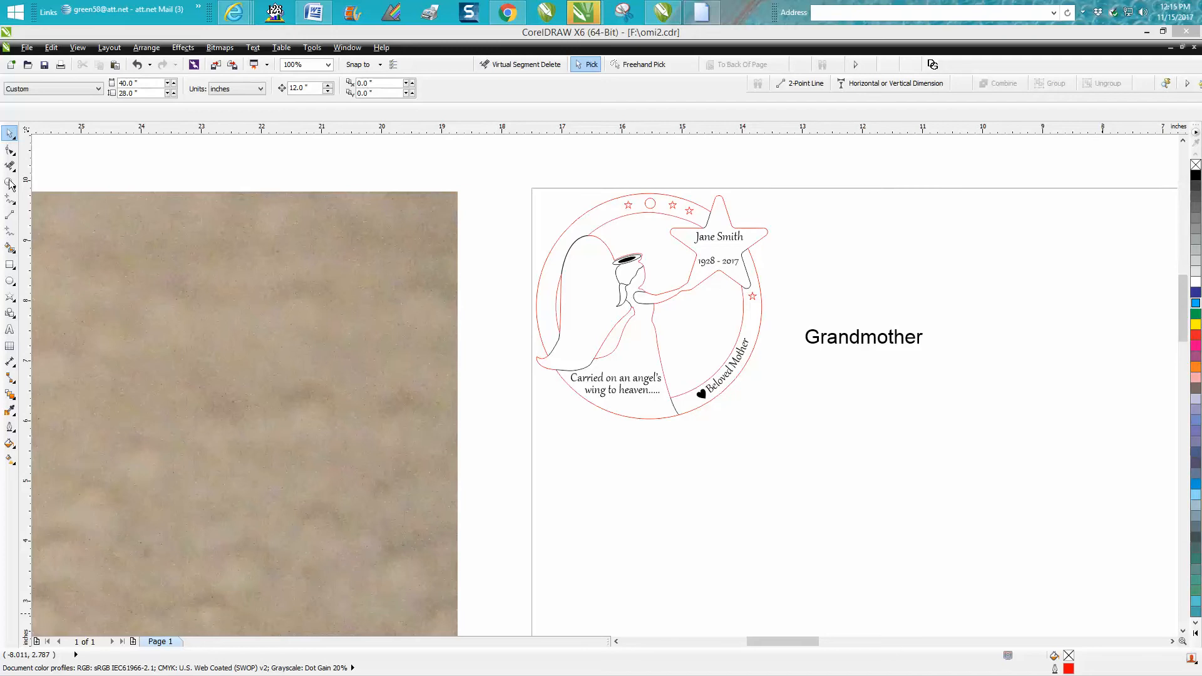
Zoom in on the angel ornament to 174% so it fills the view.
left_click(10, 183)
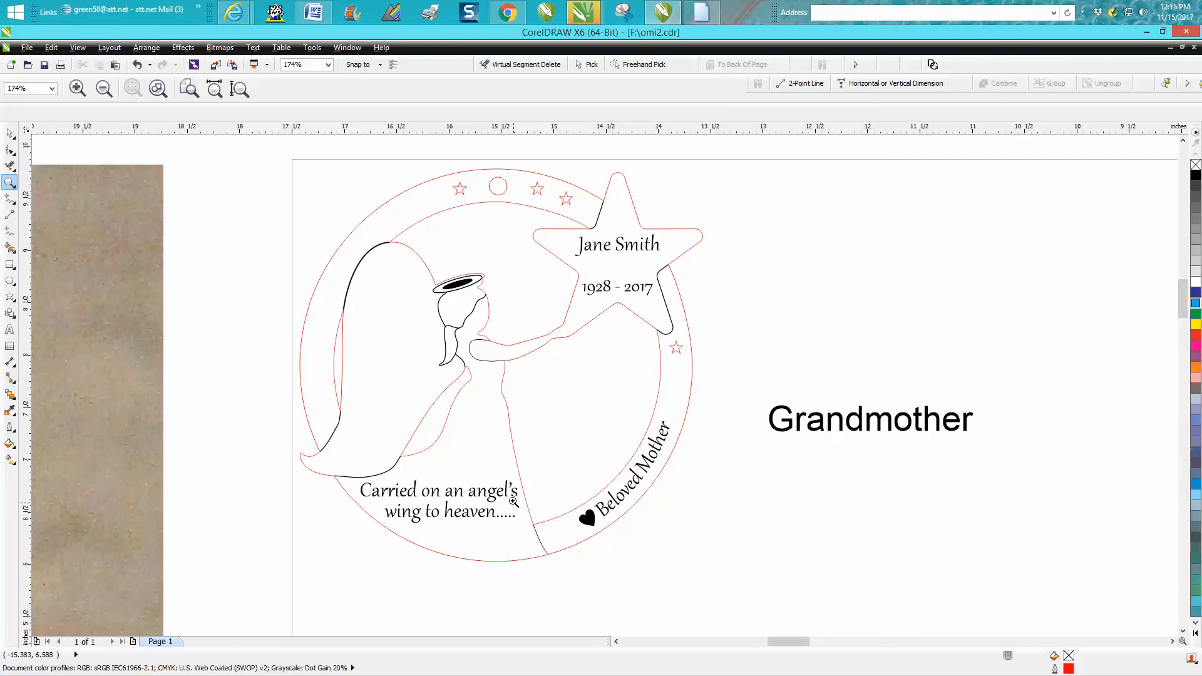
mouse_move(775, 378)
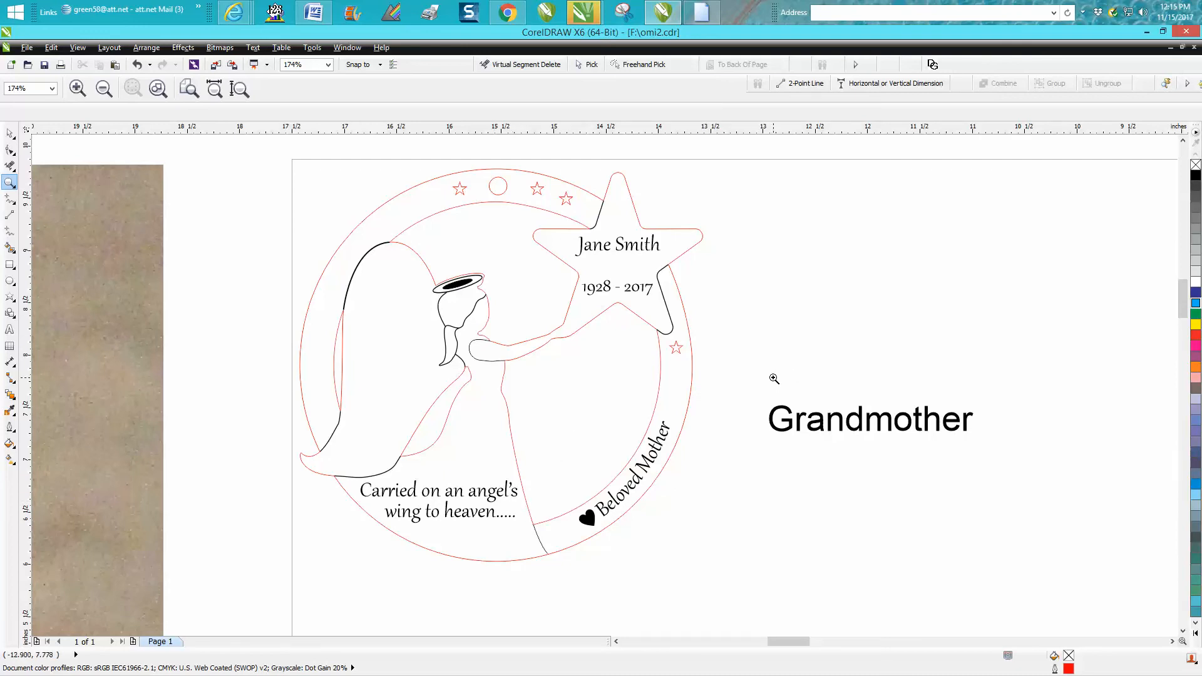
mouse_move(781, 358)
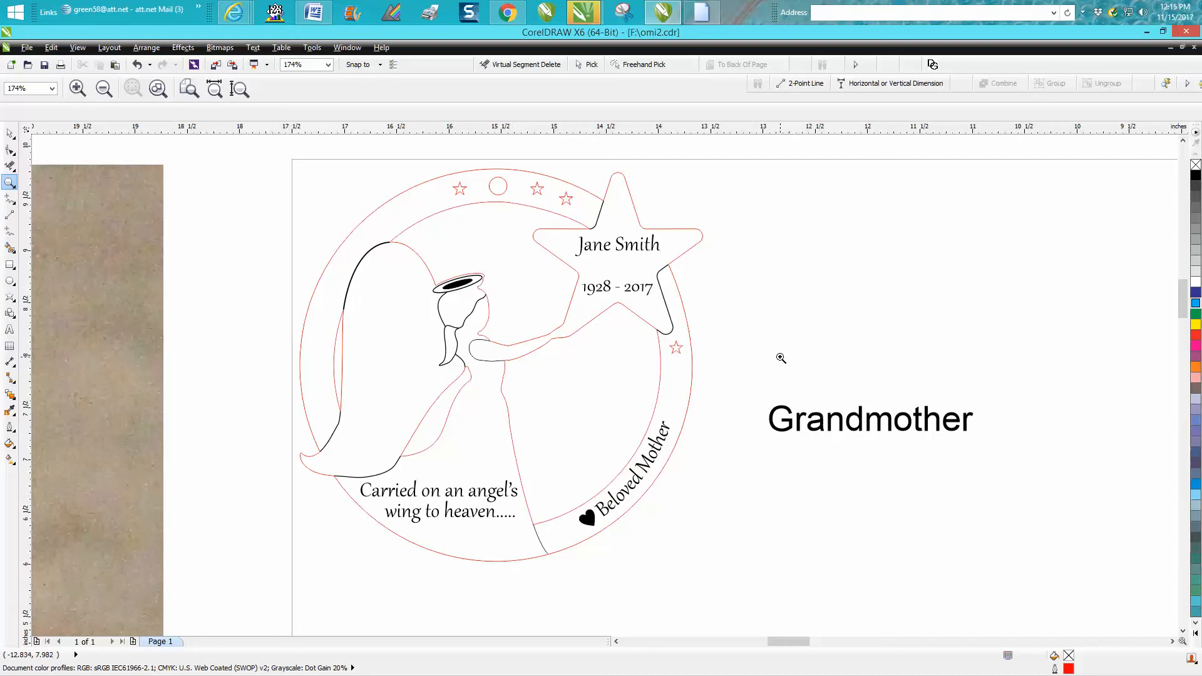
mouse_move(781, 355)
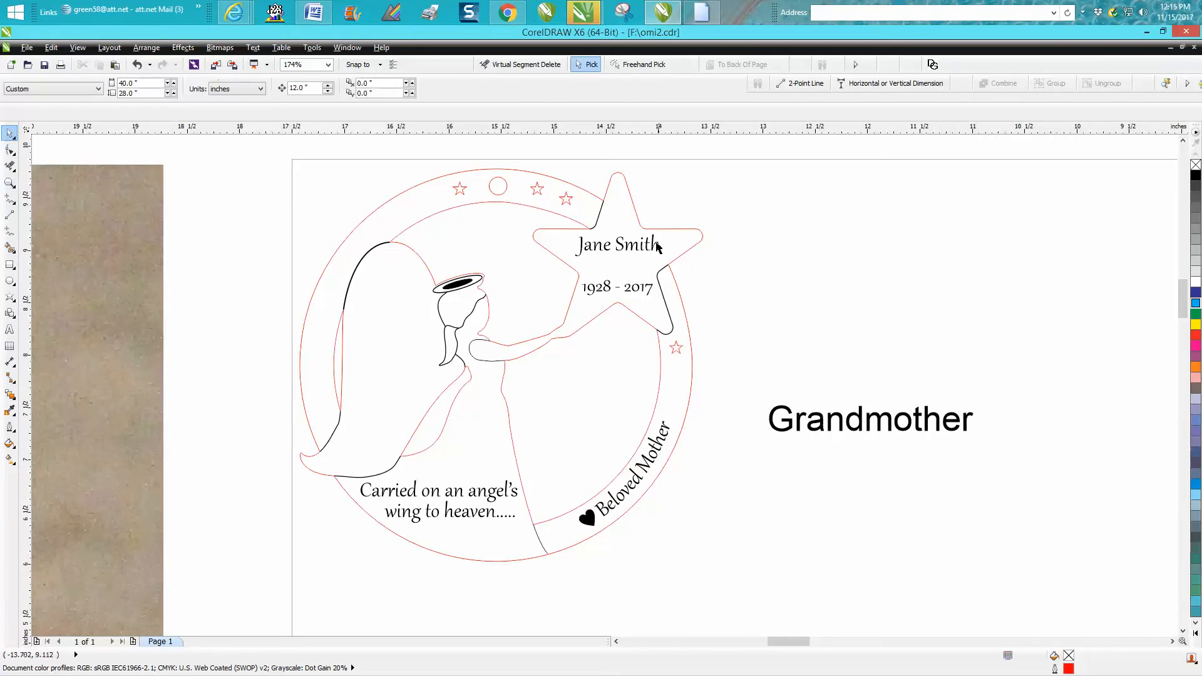
left_click(619, 245)
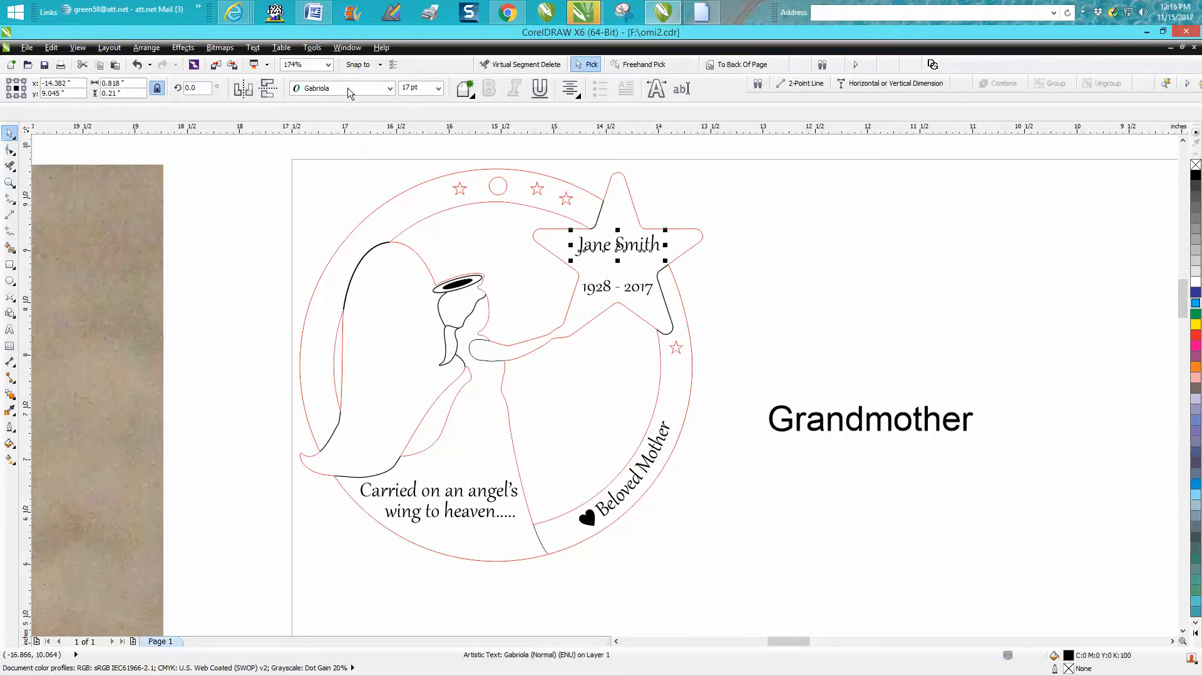
mouse_move(348, 93)
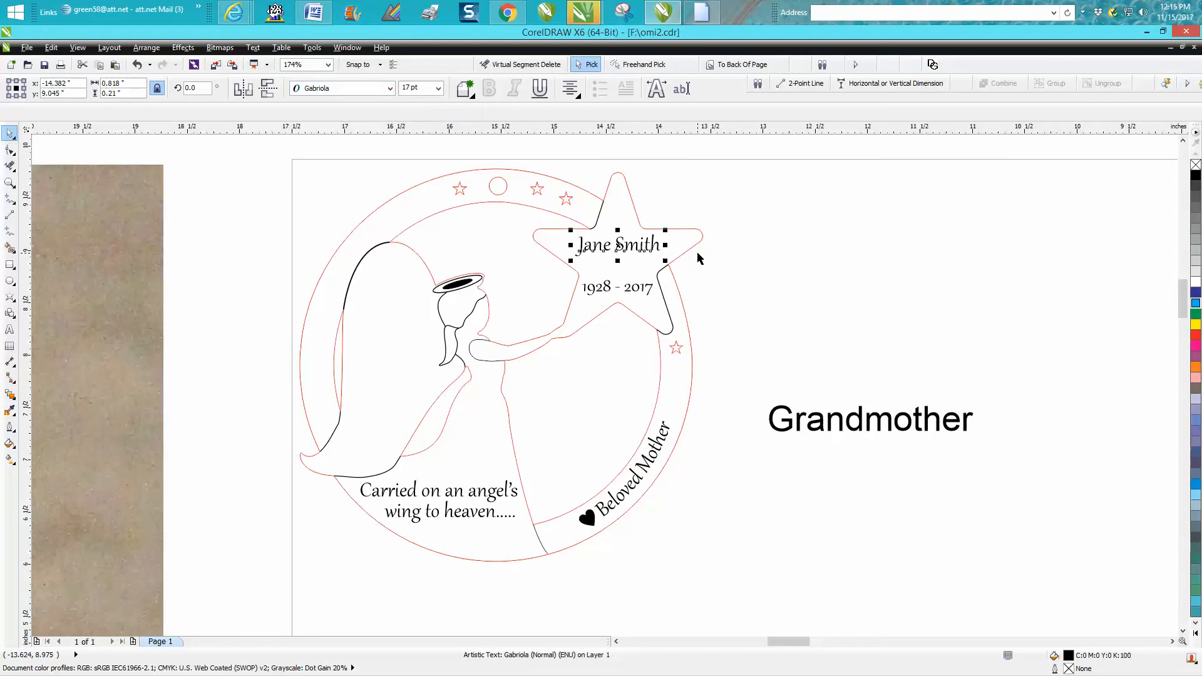
left_click(617, 286)
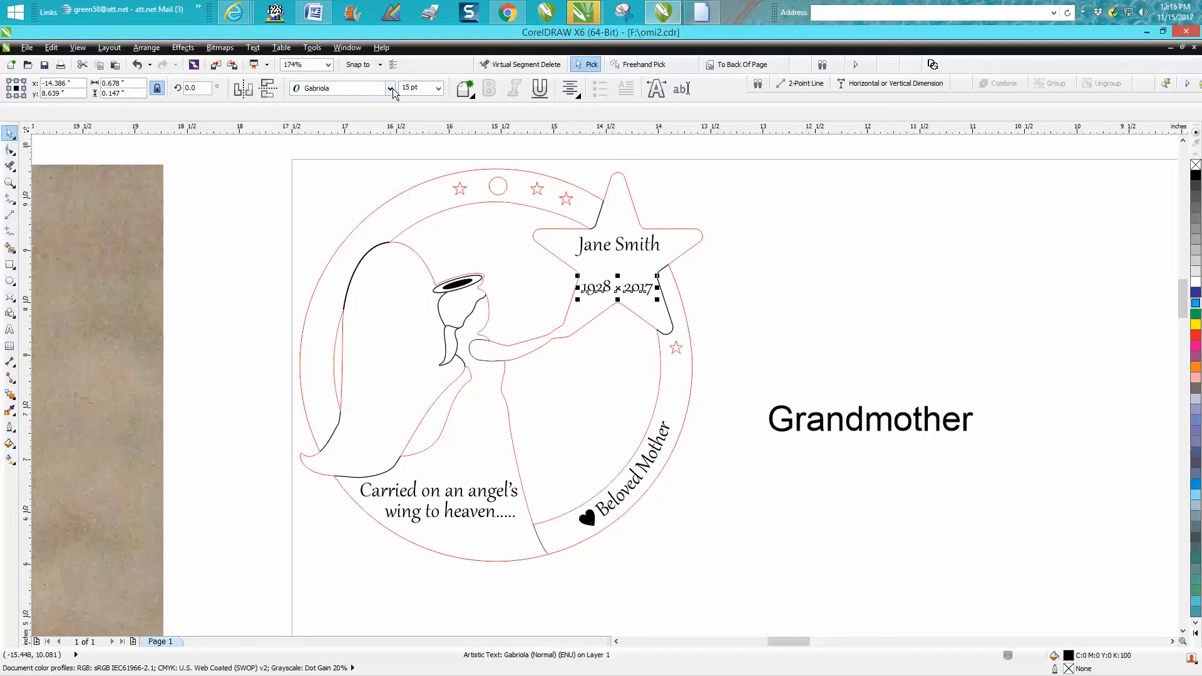
left_click(391, 87)
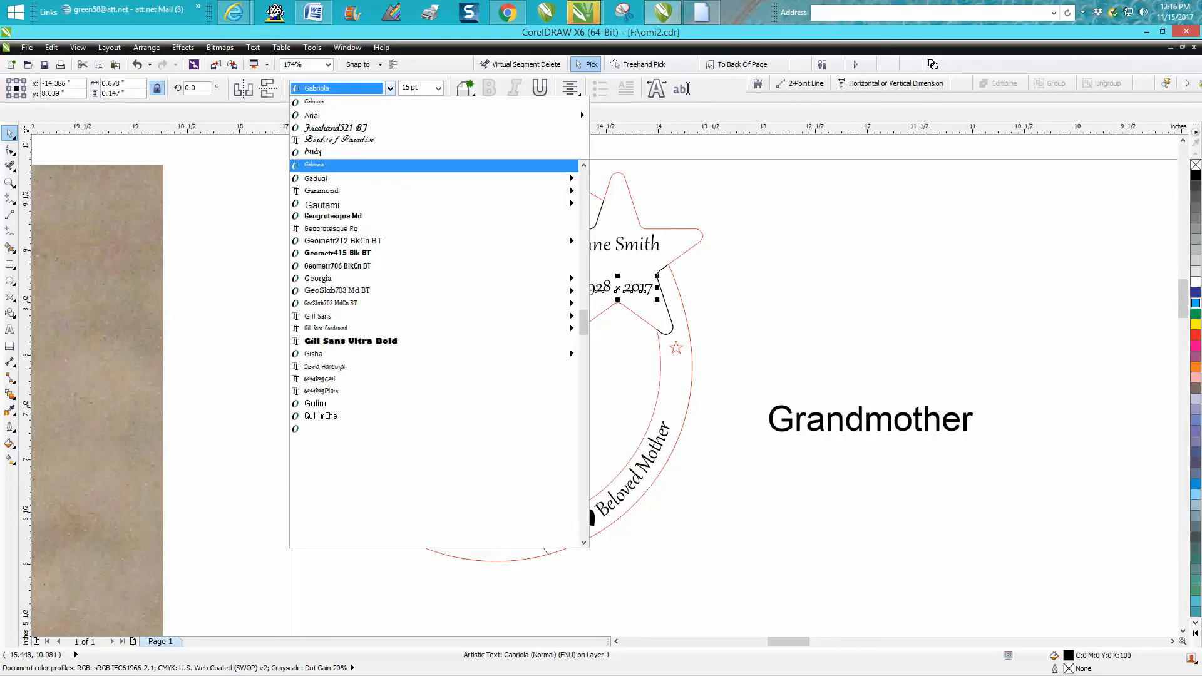
left_click(312, 116)
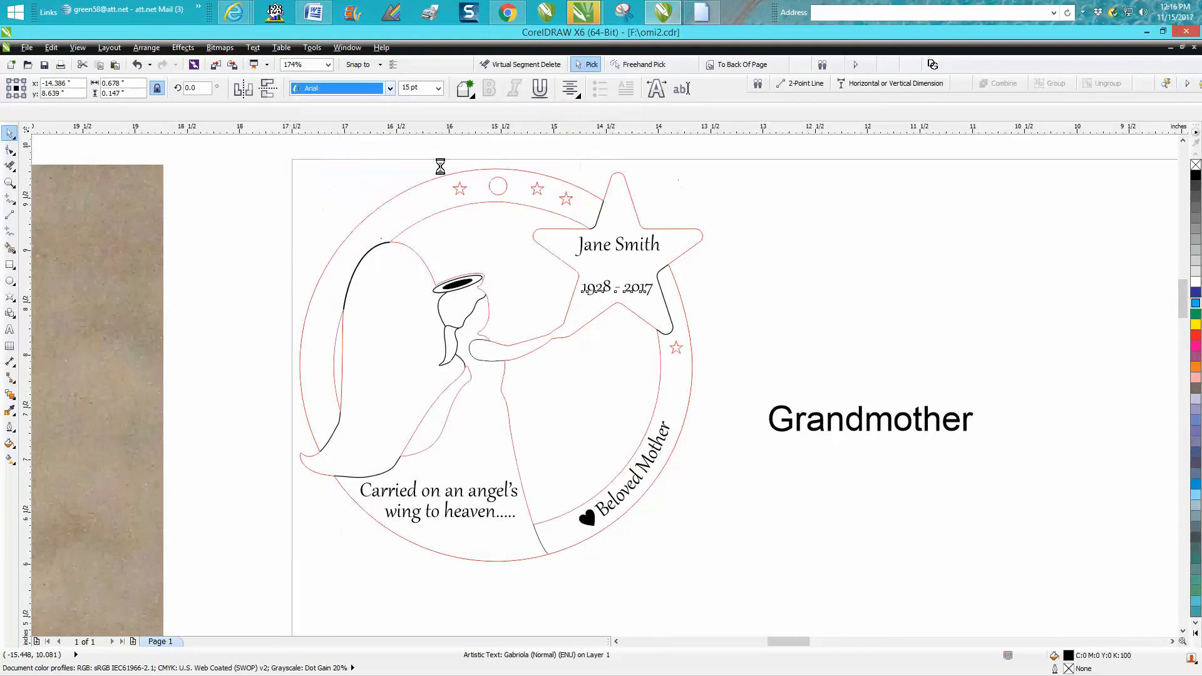
left_click(615, 287)
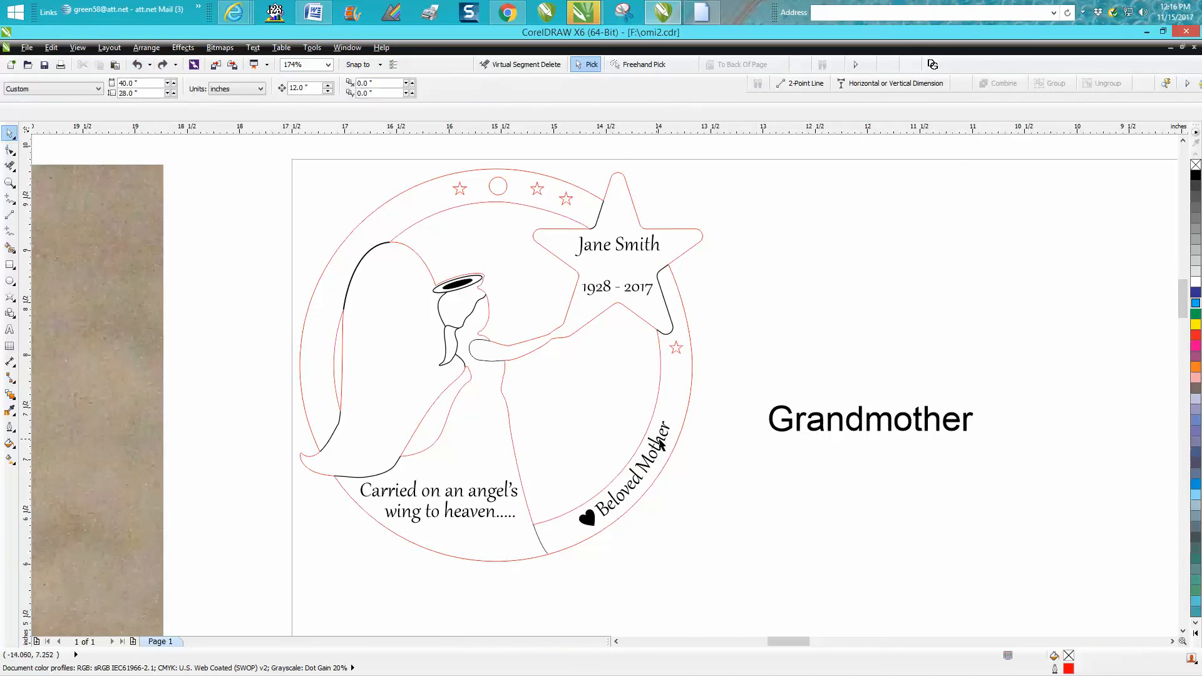
Straighten the curved 'Beloved Mother' text so it sits as a horizontal Gabriola line.
left_click(632, 466)
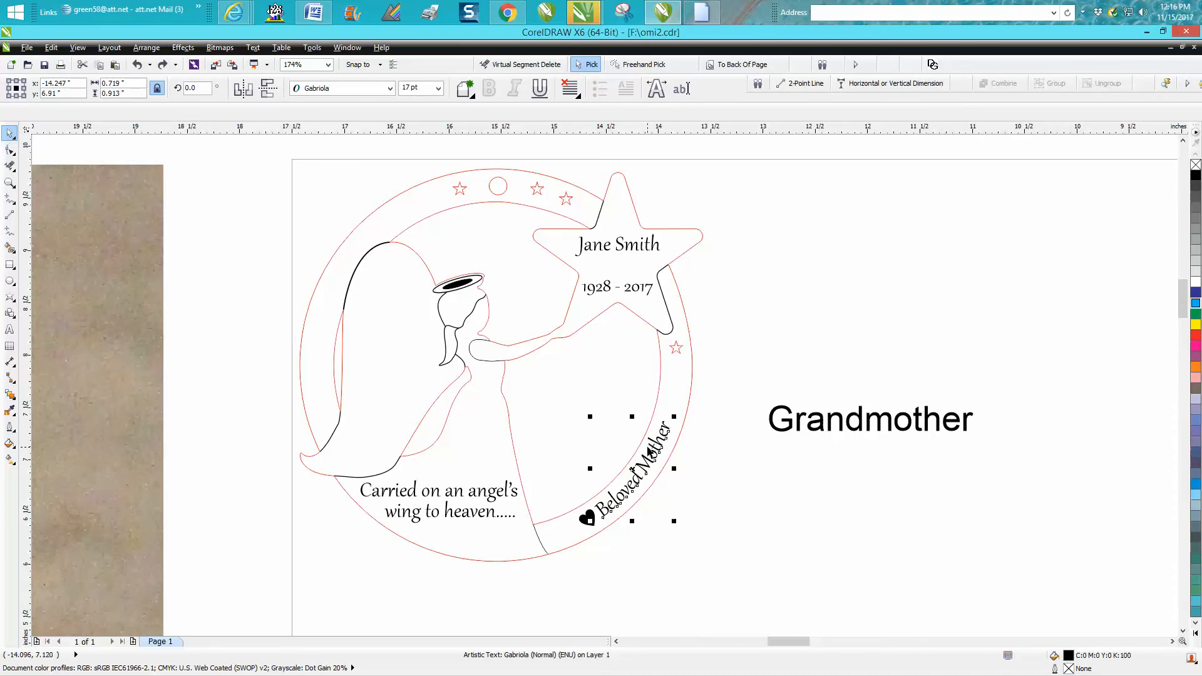
mouse_move(649, 456)
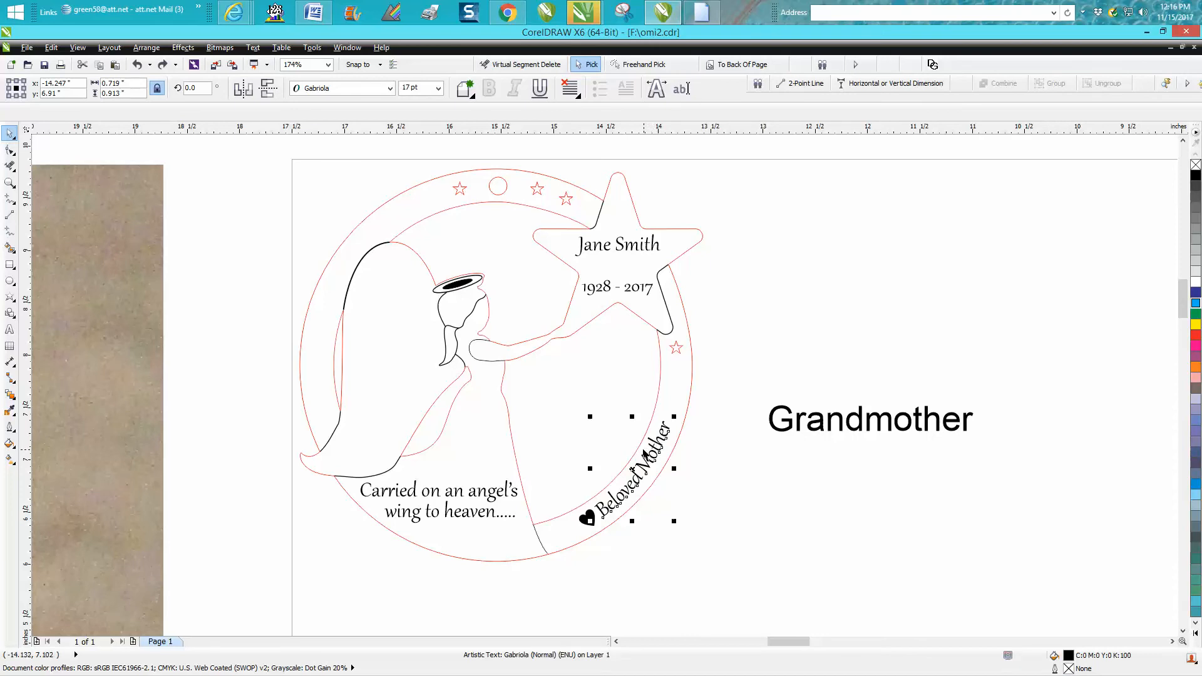
mouse_move(253, 57)
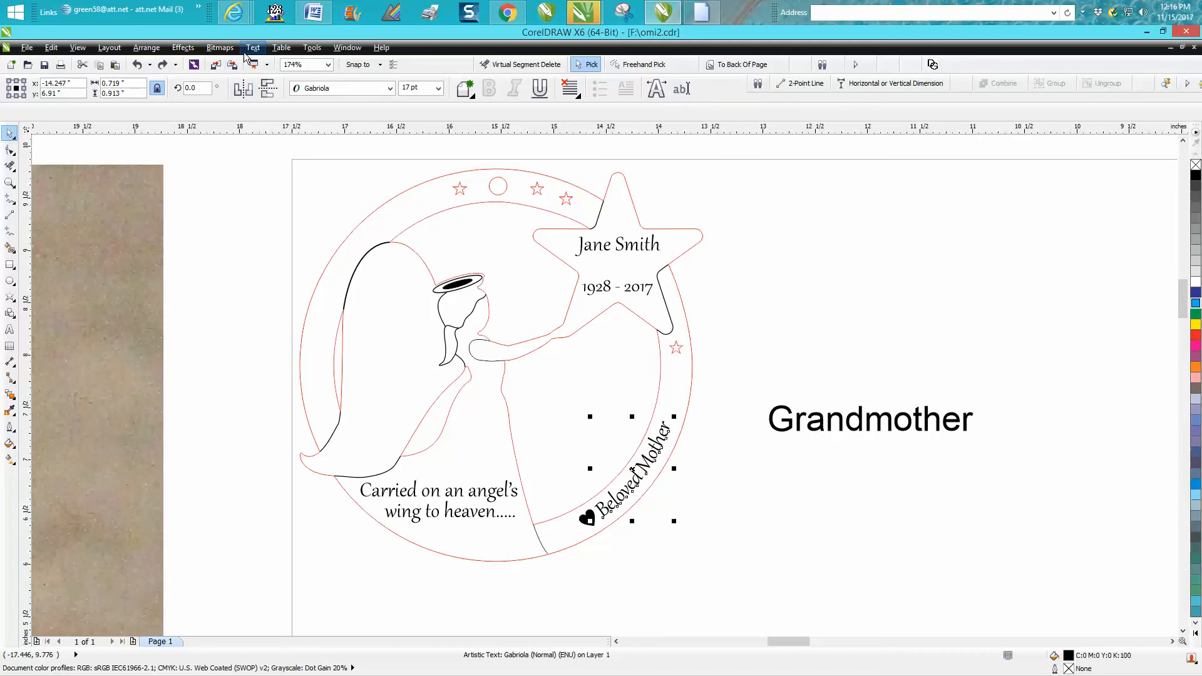
left_click(252, 47)
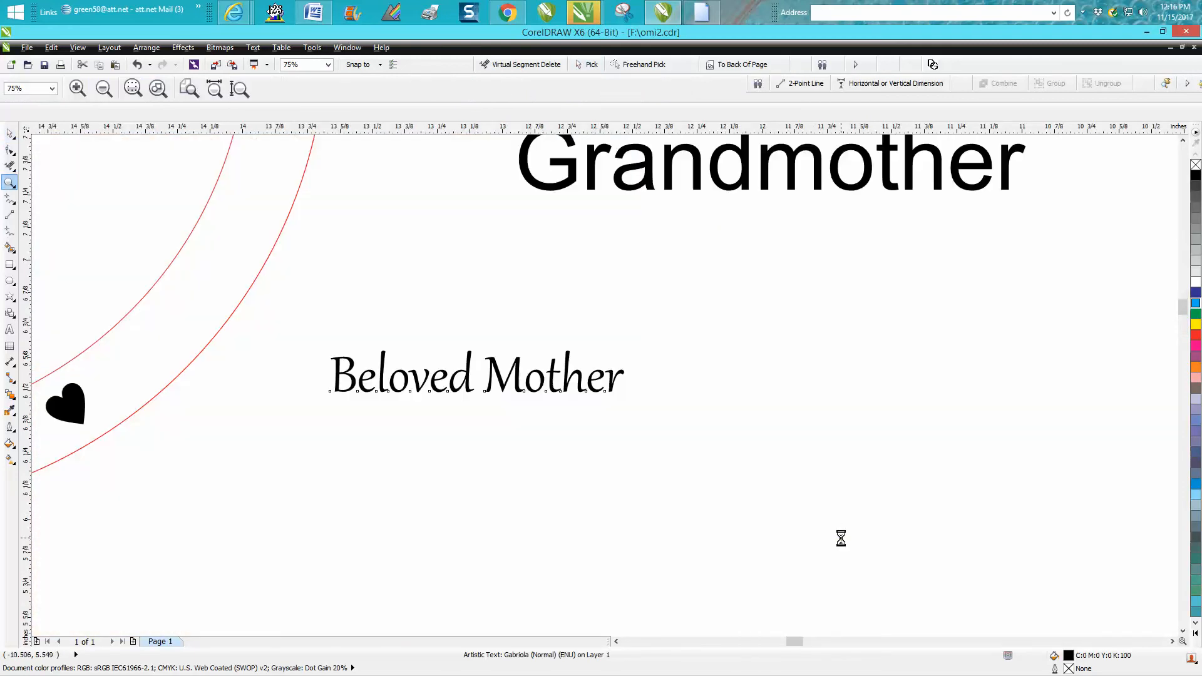
Bring the straightened 'Beloved Mother' text into the Edit Text dialog.
left_click(476, 375)
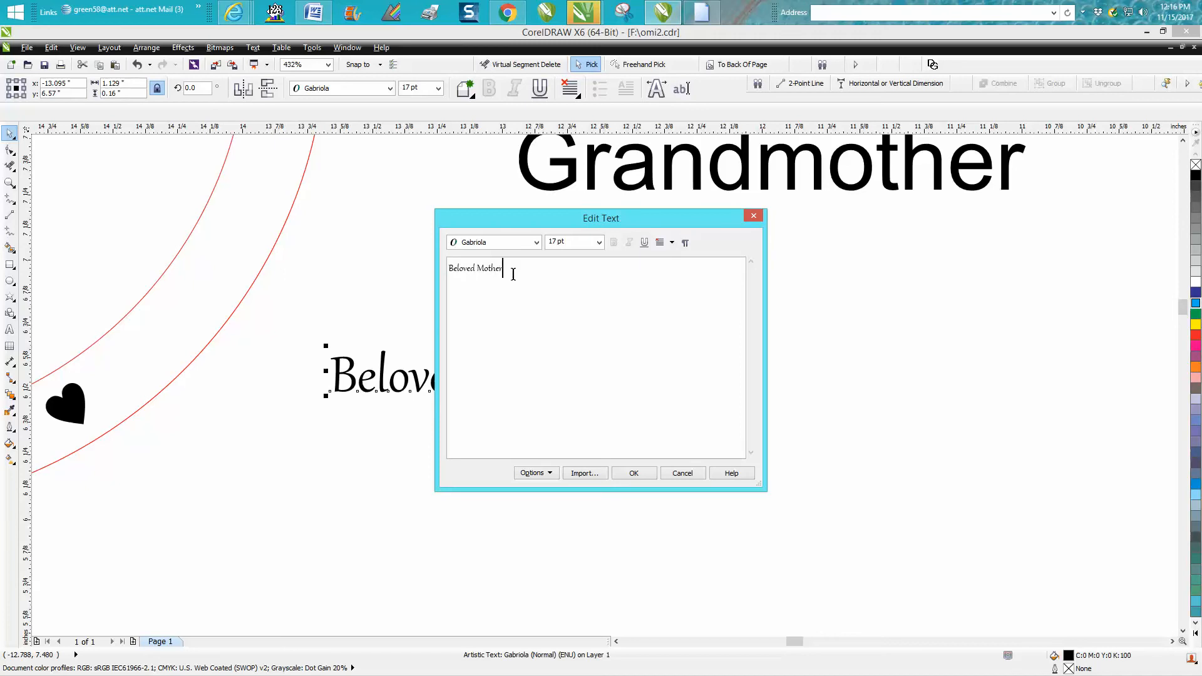
Replace 'Mother' with 'Grandmother' so the text reads 'Beloved Grandmother', and confirm.
key("BackSpace")
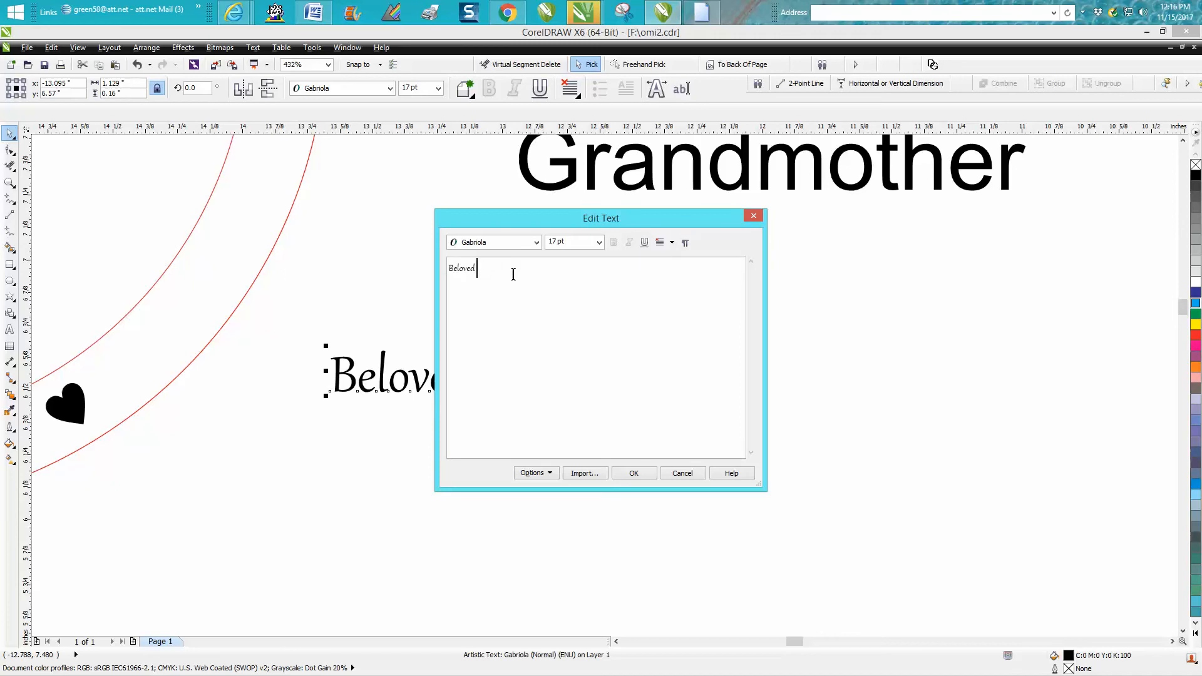
type("Gr")
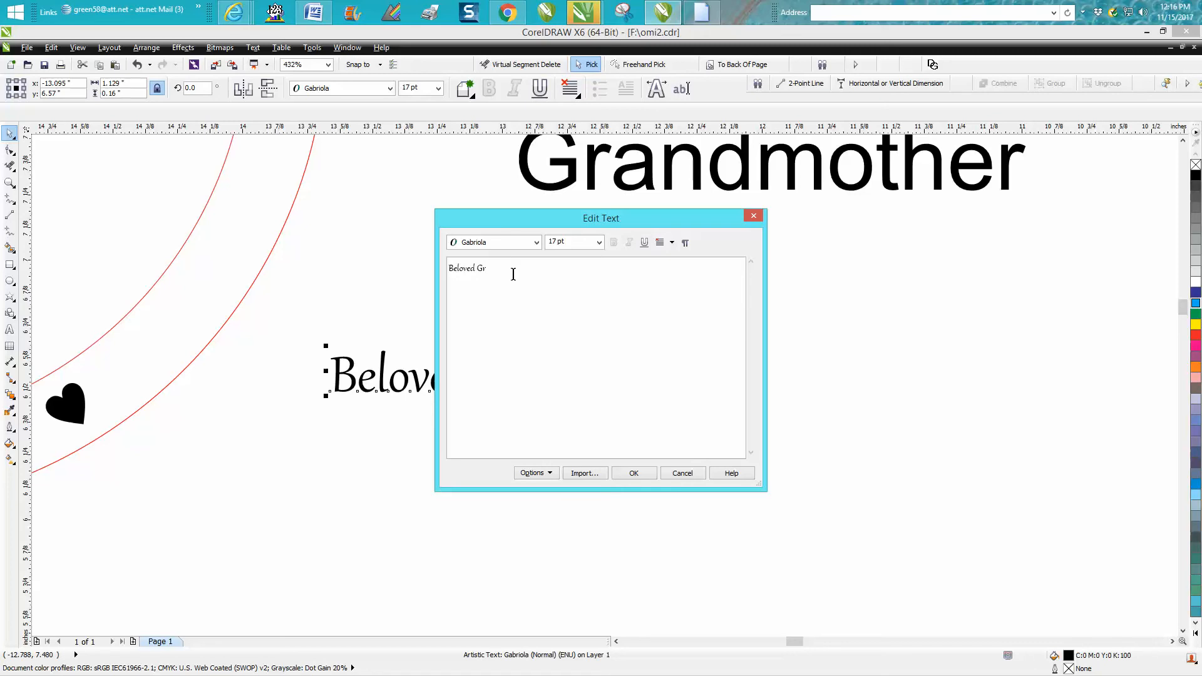
type("m")
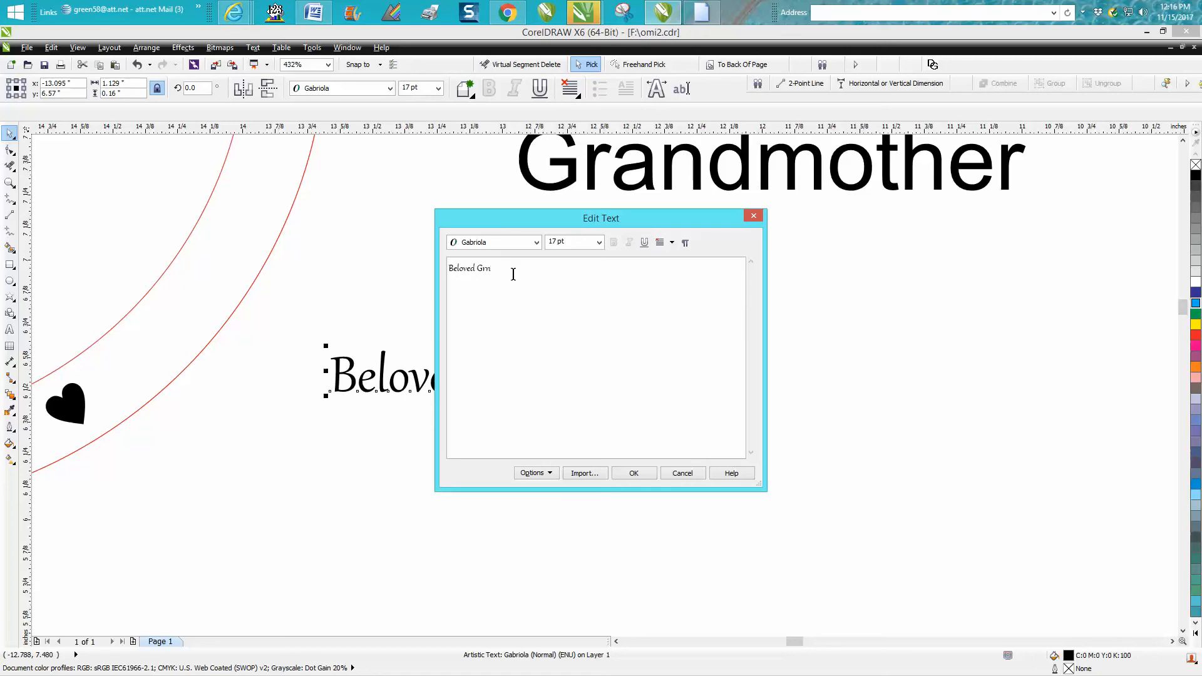
type("a")
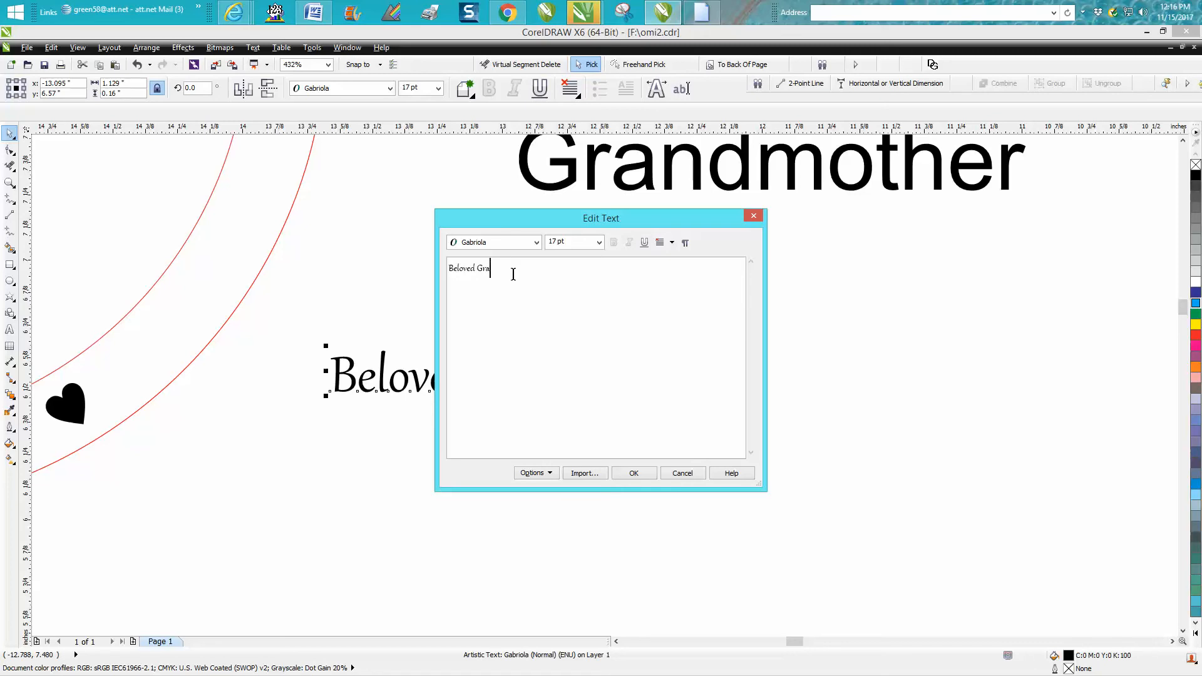
type("ndmother")
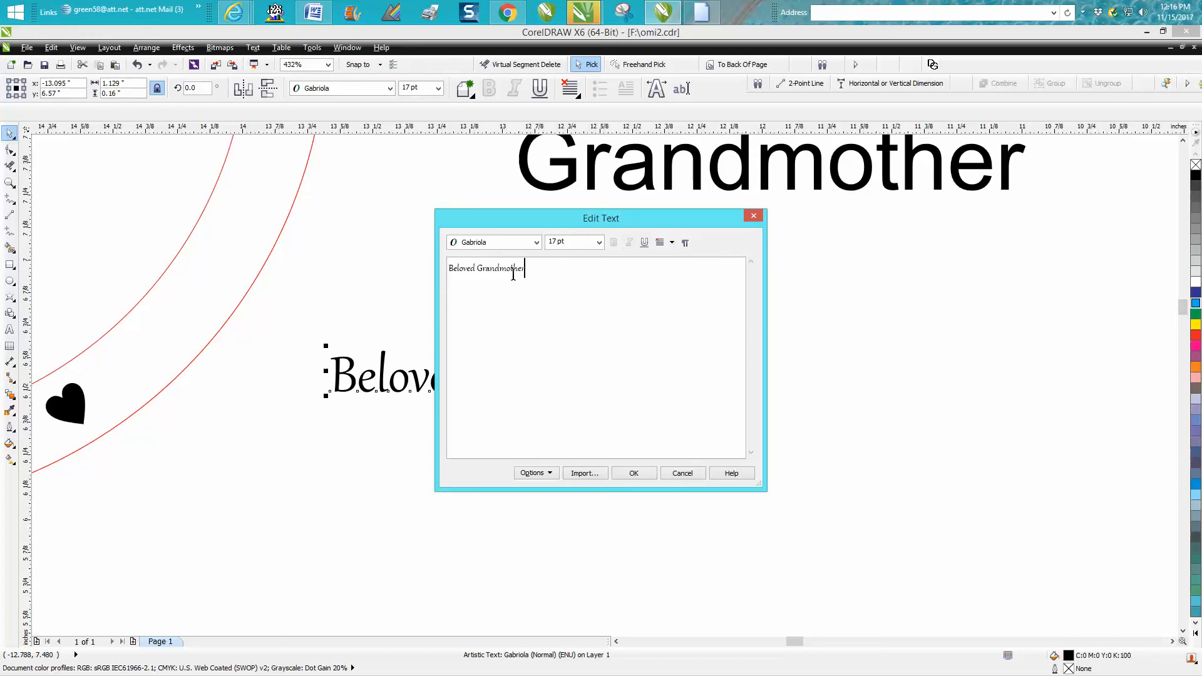
left_click(634, 473)
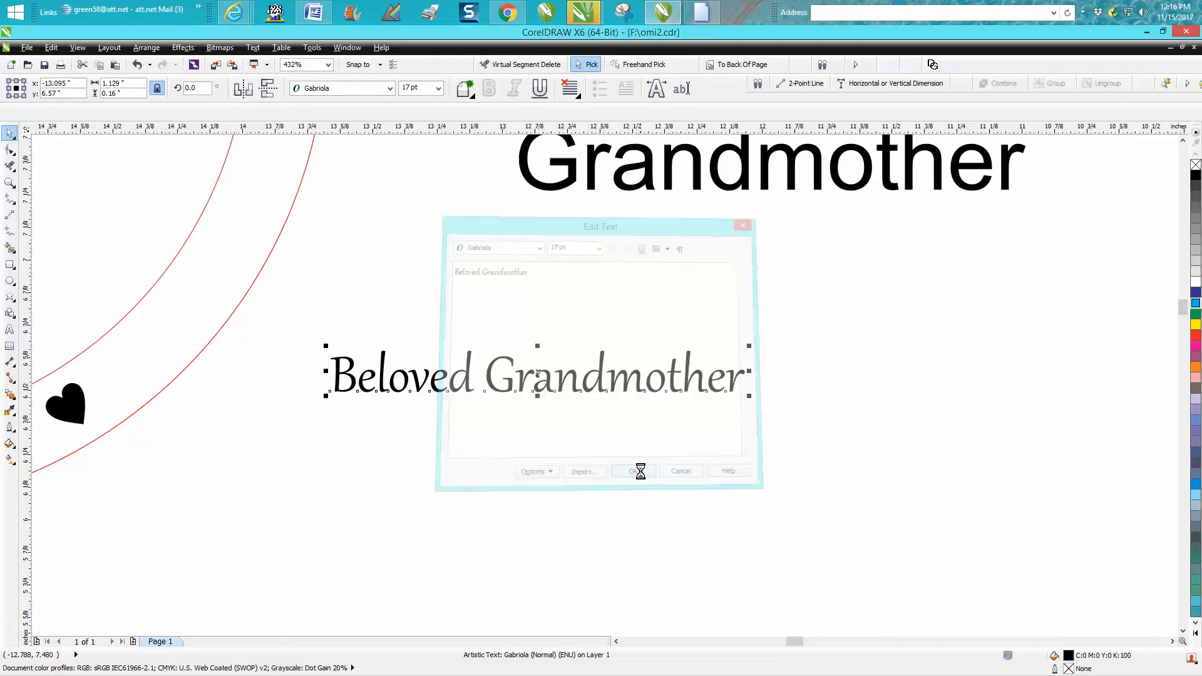
left_click(640, 471)
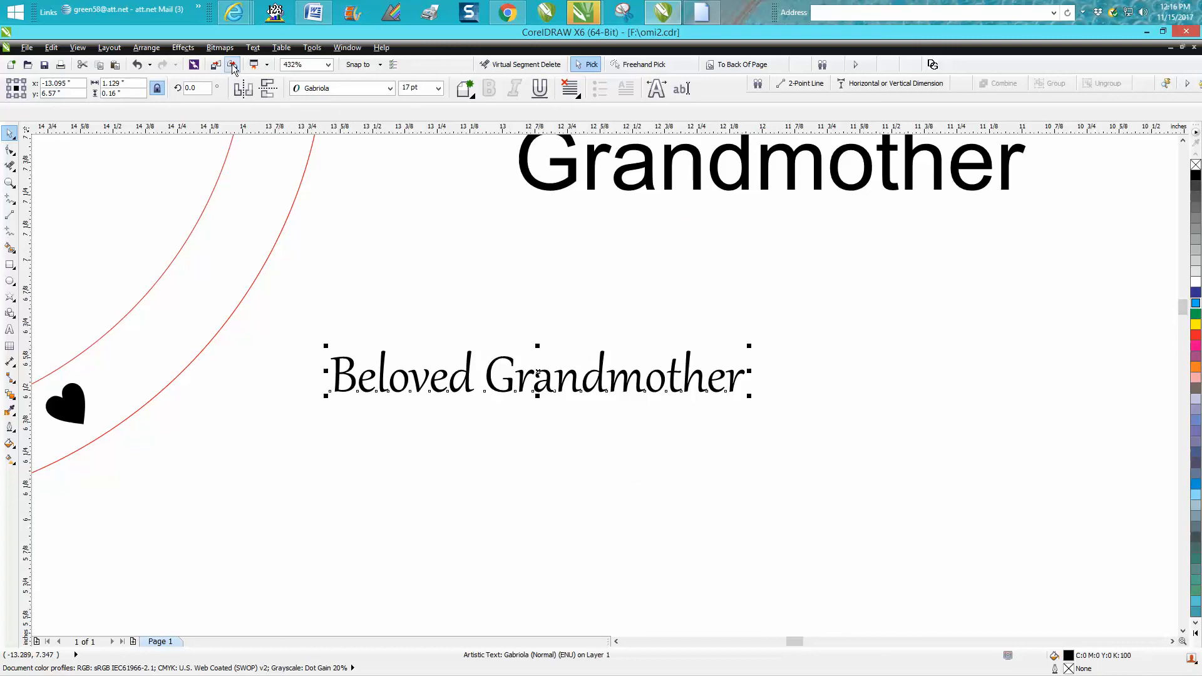
Fit 'Beloved Grandmother' back onto the ornament's circle path.
left_click(253, 48)
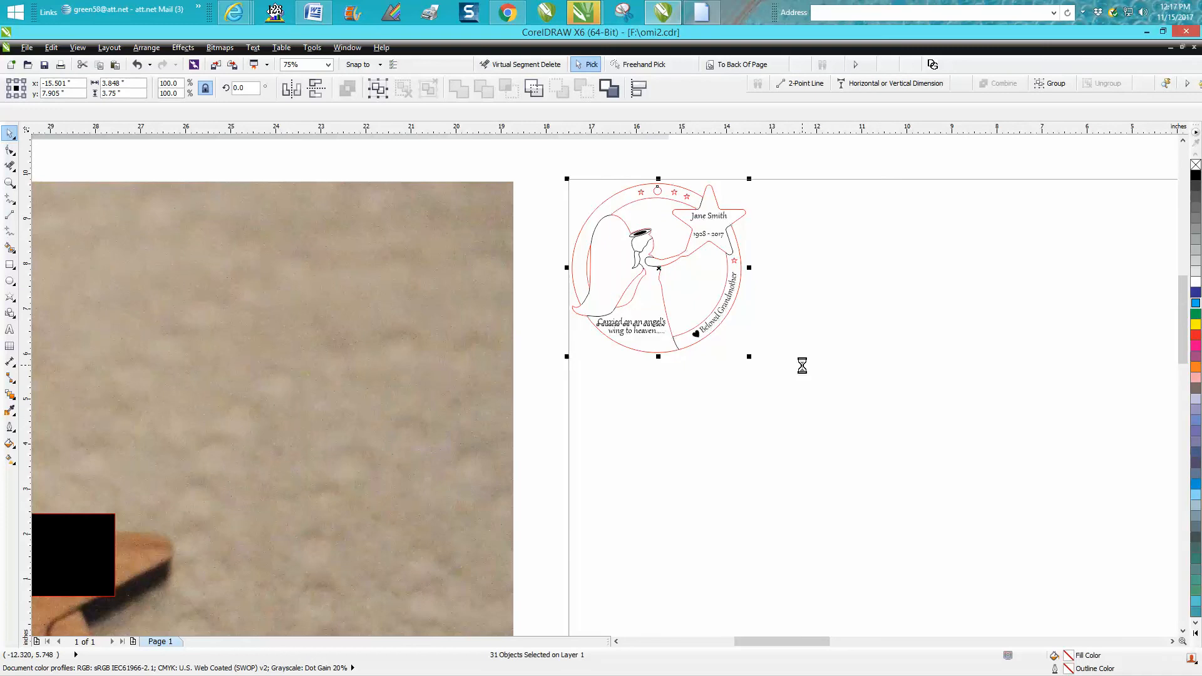
Group the 31 ornament objects into one 3.75 in tall group and reselect it.
left_click(1050, 83)
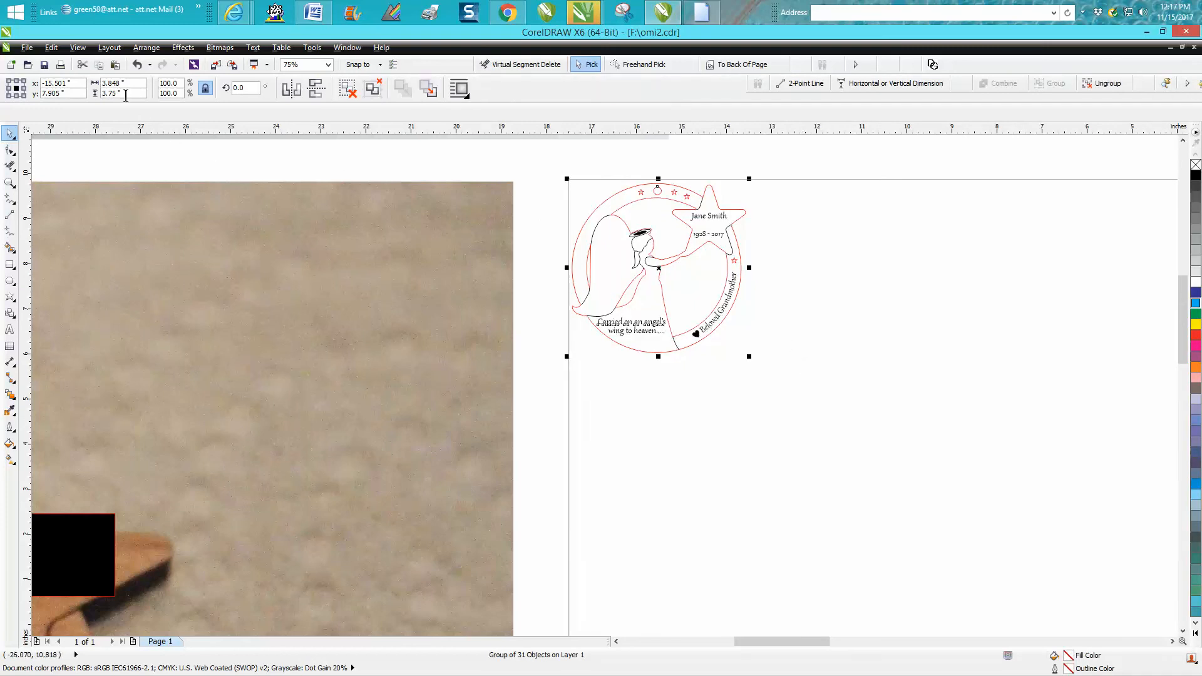
mouse_move(556, 150)
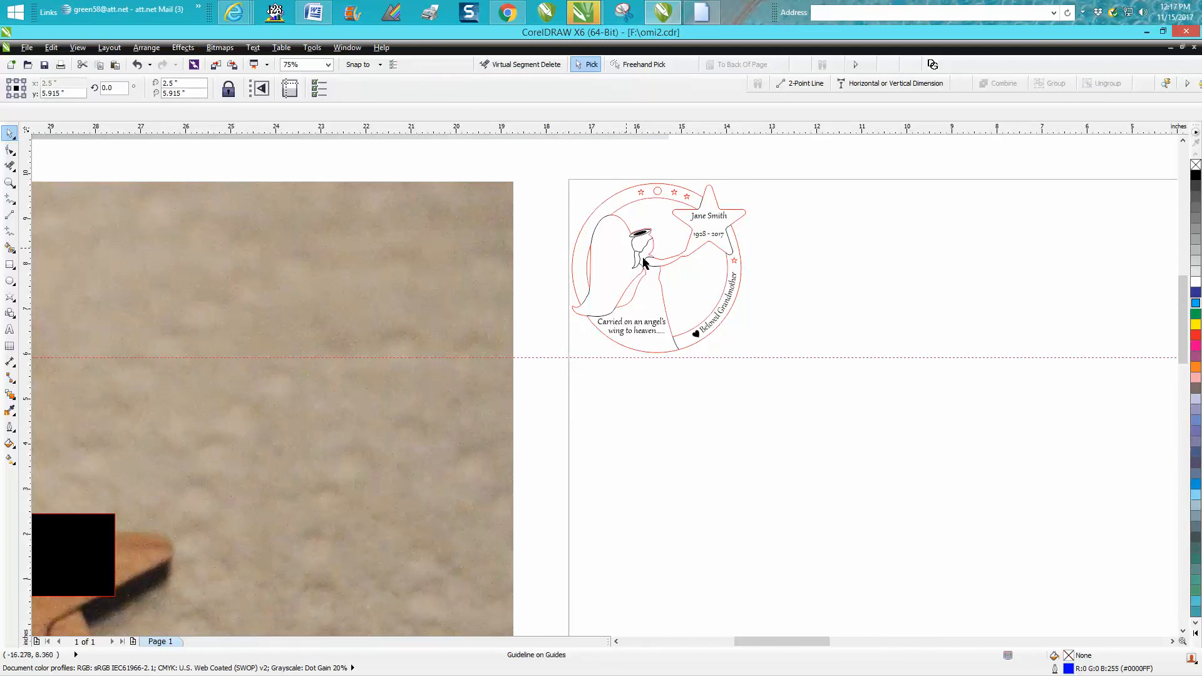
left_click(644, 264)
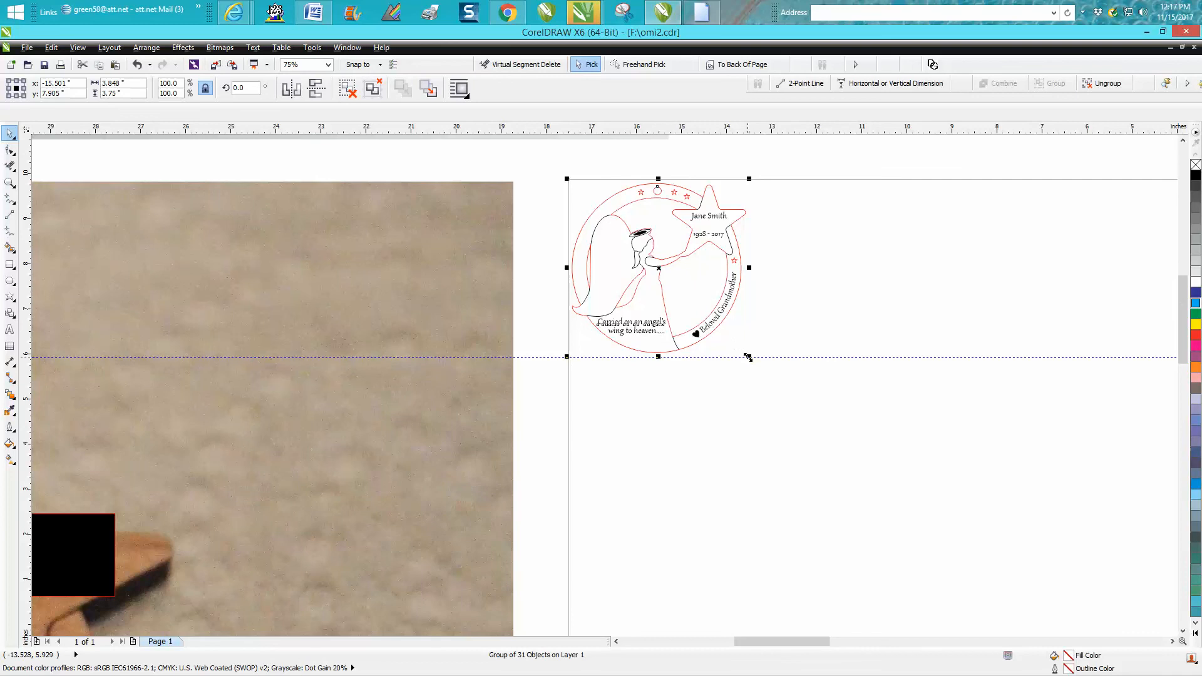